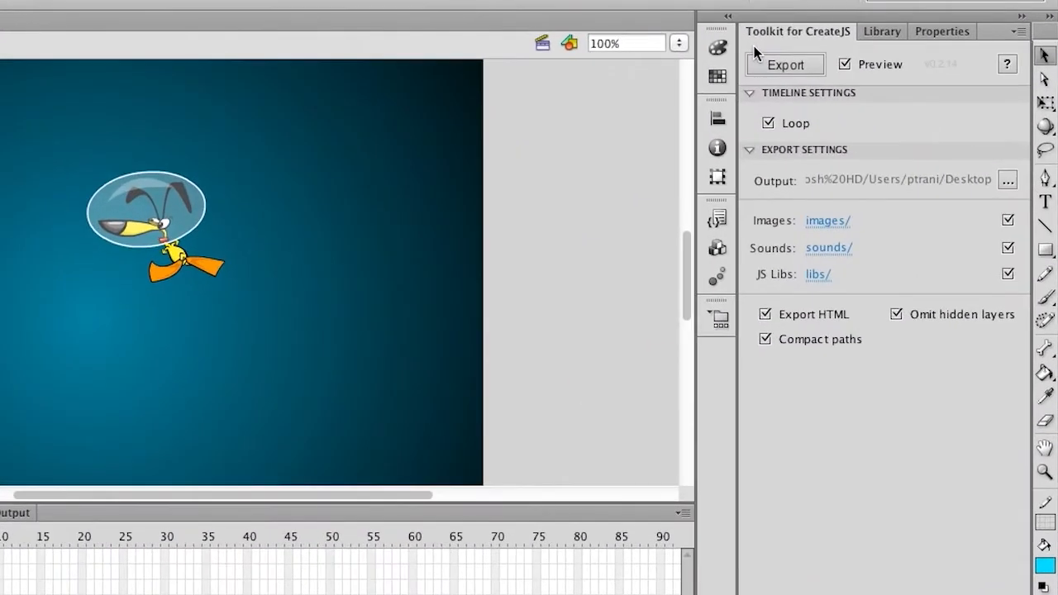
pyautogui.moveTo(544, 225)
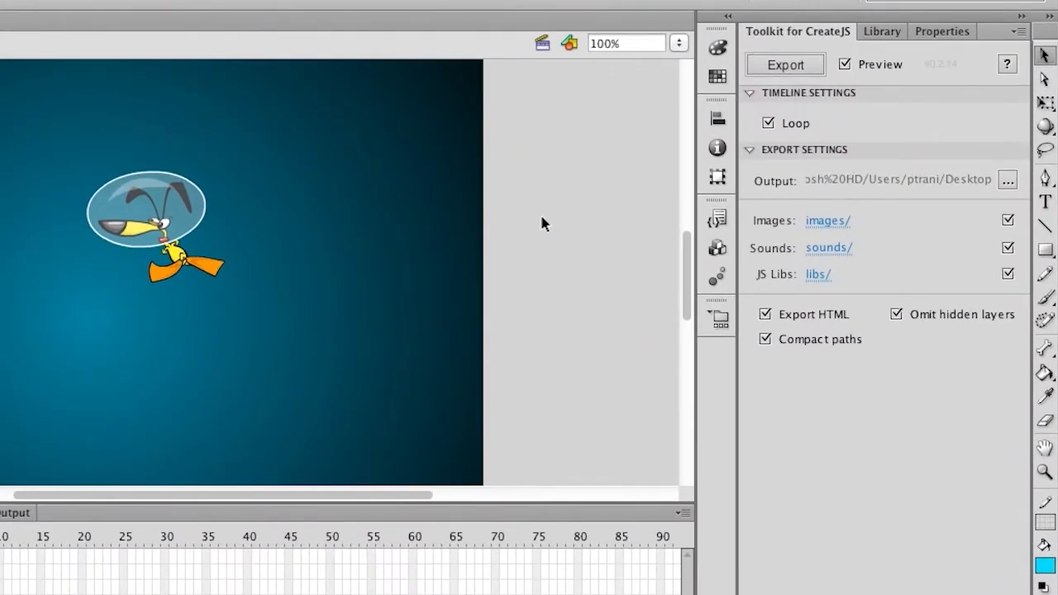
# Check the swim animation on the main scene and choose the Desktop as the export folder
pyautogui.click(784, 64)
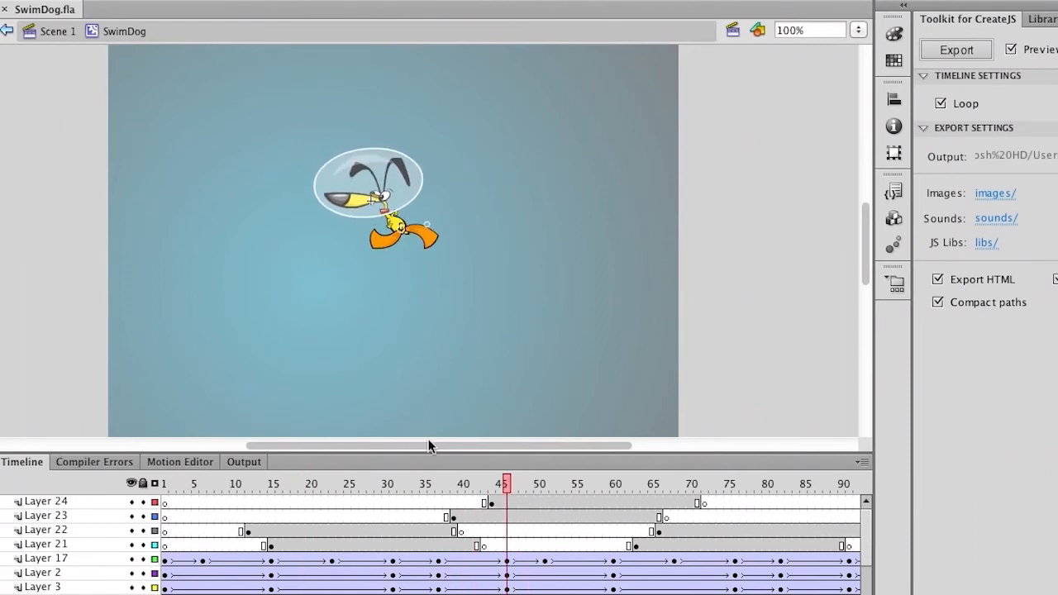
pyautogui.click(273, 482)
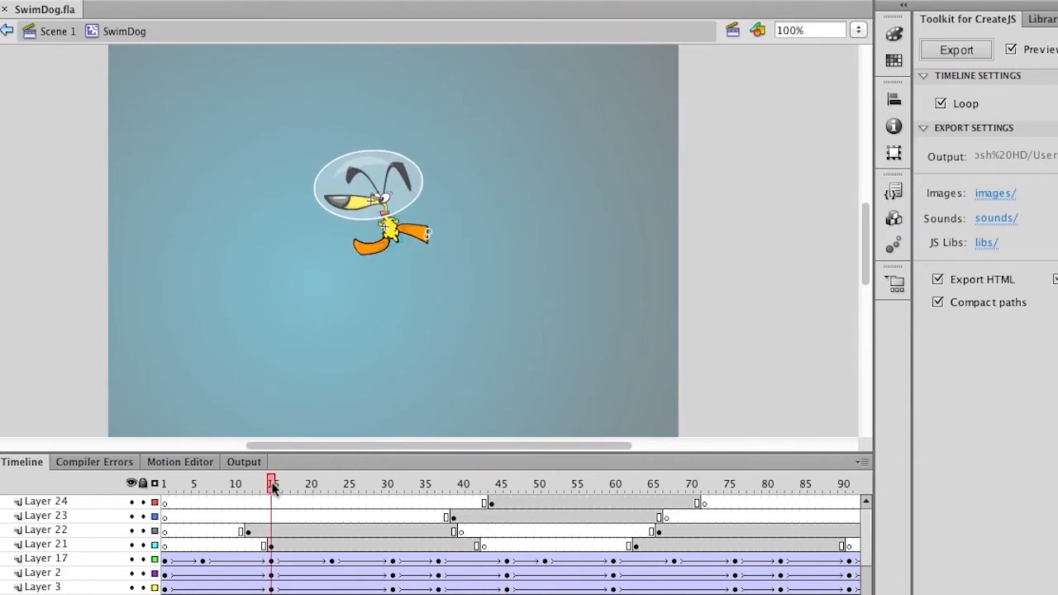
pyautogui.click(165, 483)
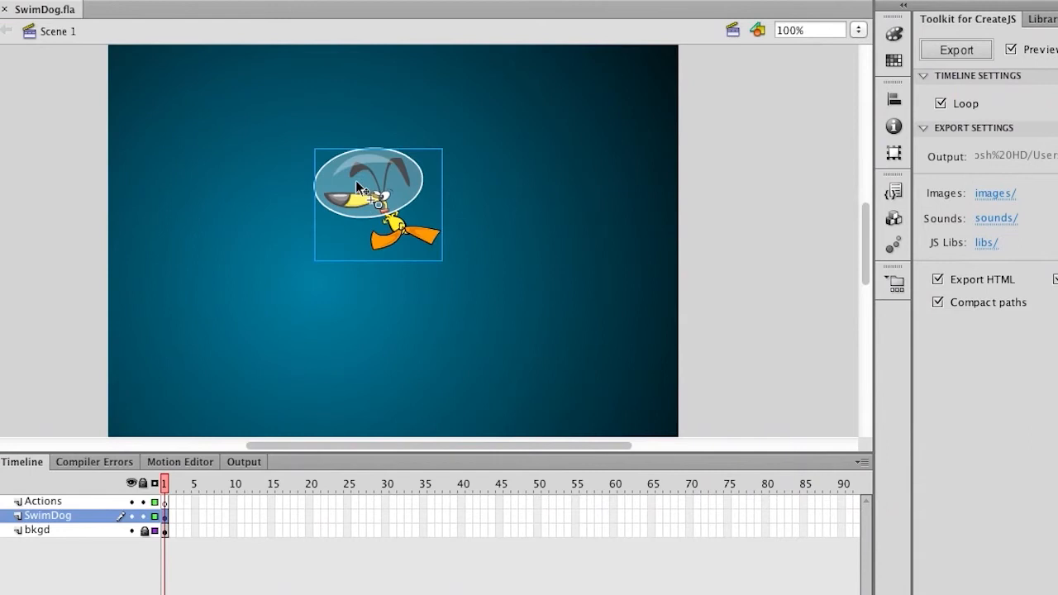
pyautogui.moveTo(384, 222)
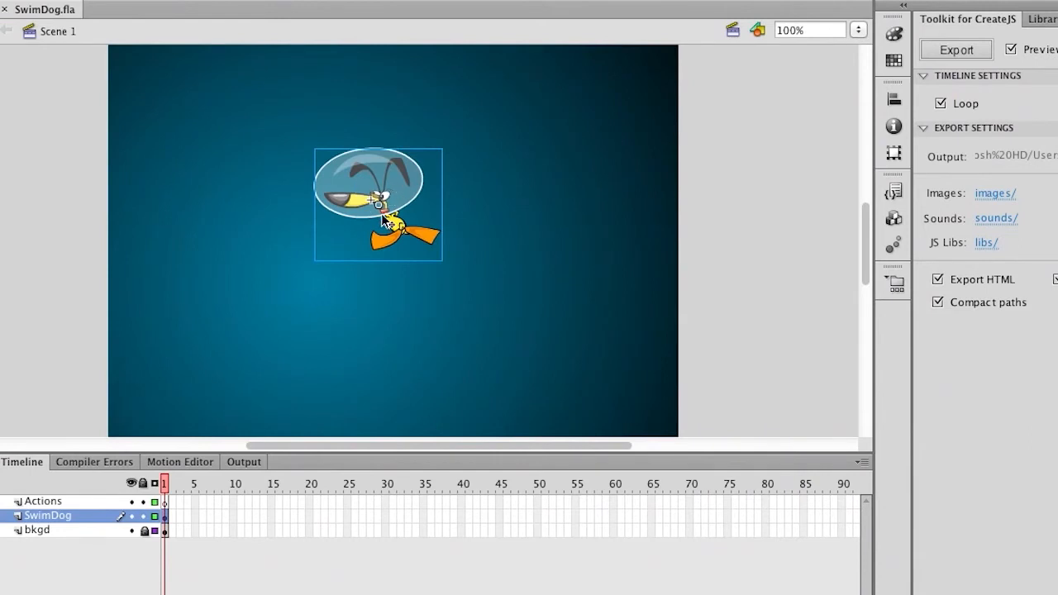
pyautogui.click(713, 173)
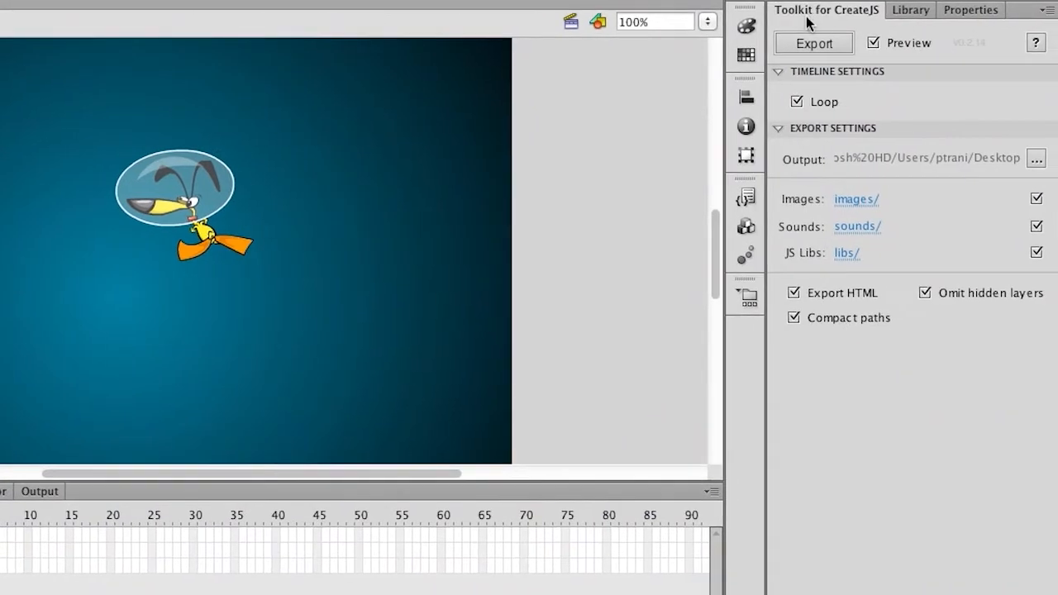
pyautogui.moveTo(876, 24)
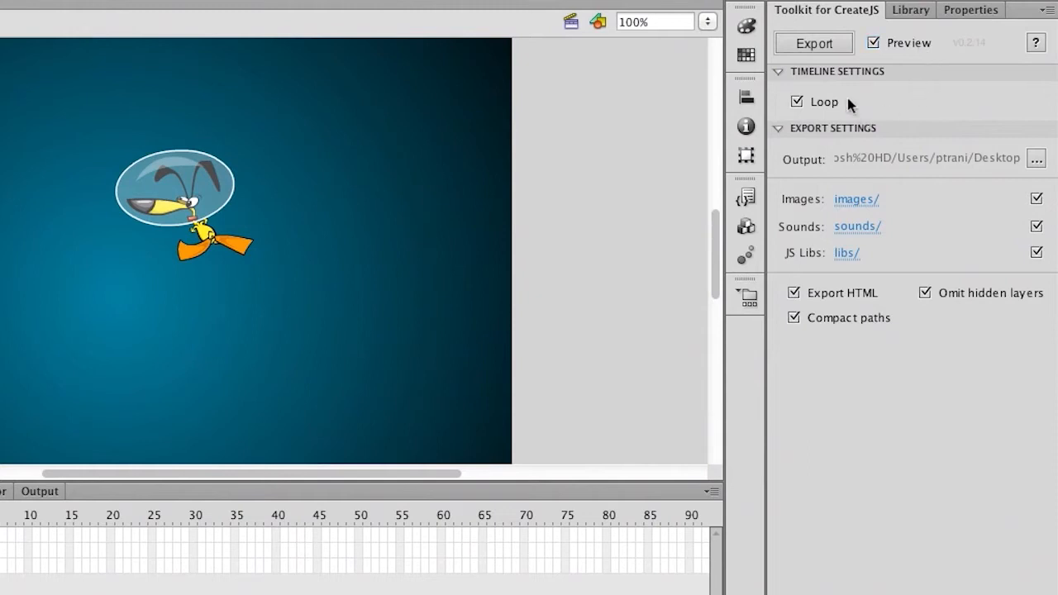
pyautogui.moveTo(863, 139)
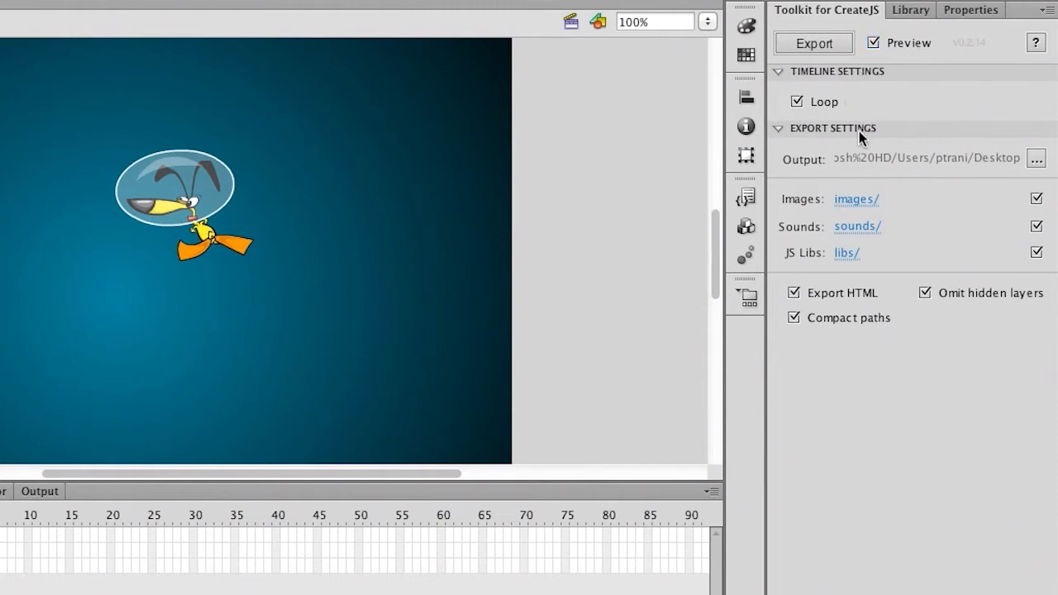
pyautogui.moveTo(817, 162)
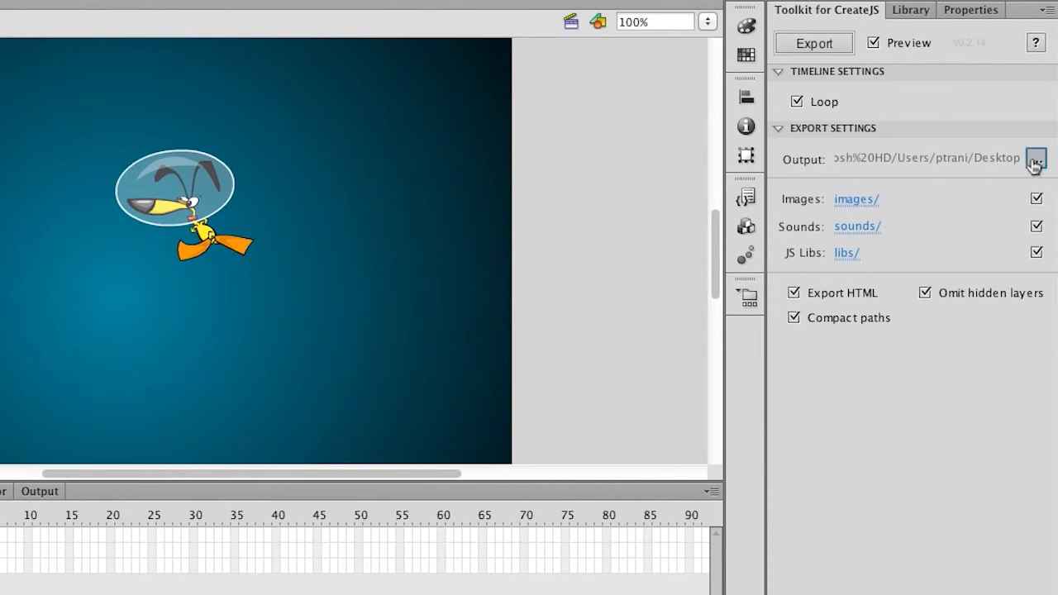
pyautogui.click(1035, 159)
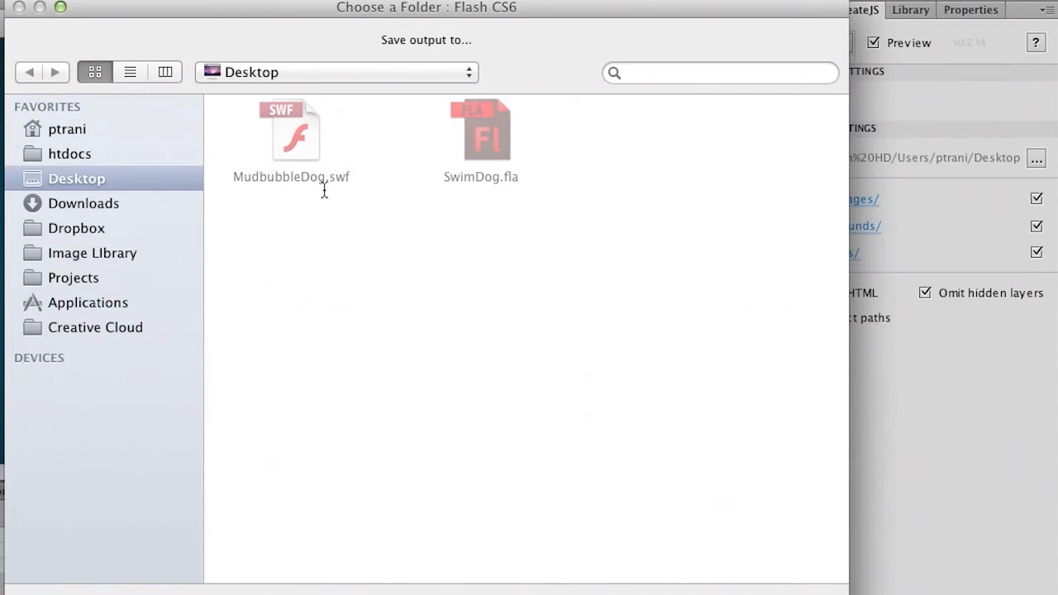
pyautogui.moveTo(506, 311)
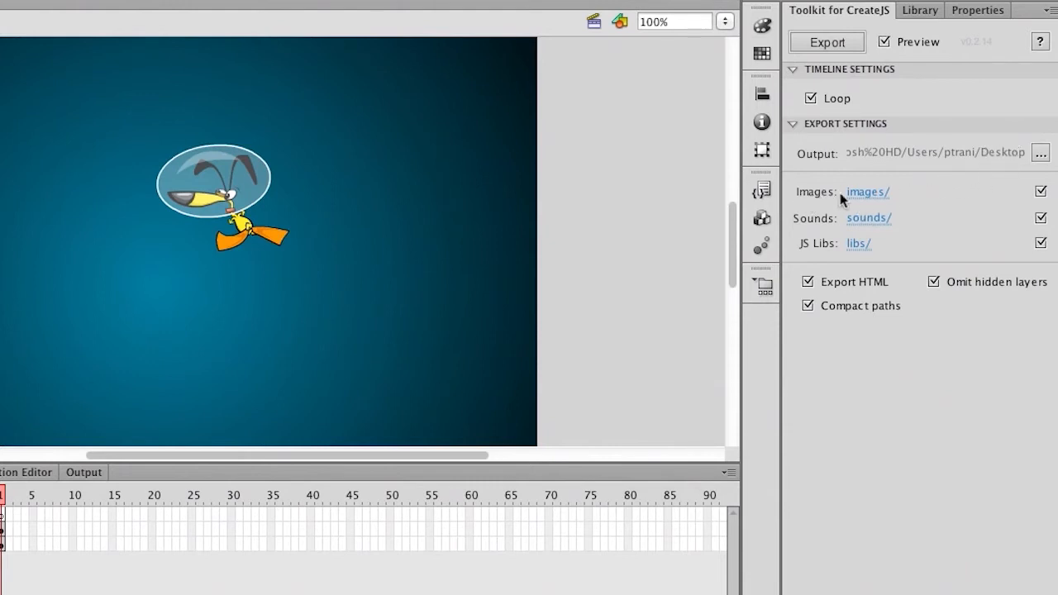
pyautogui.moveTo(852, 235)
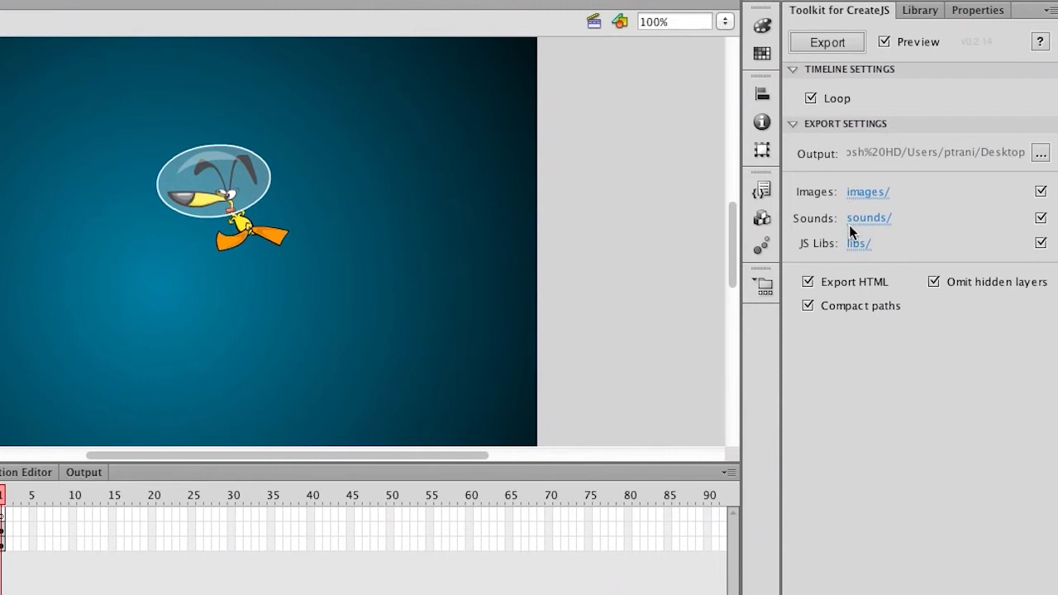
pyautogui.moveTo(807, 249)
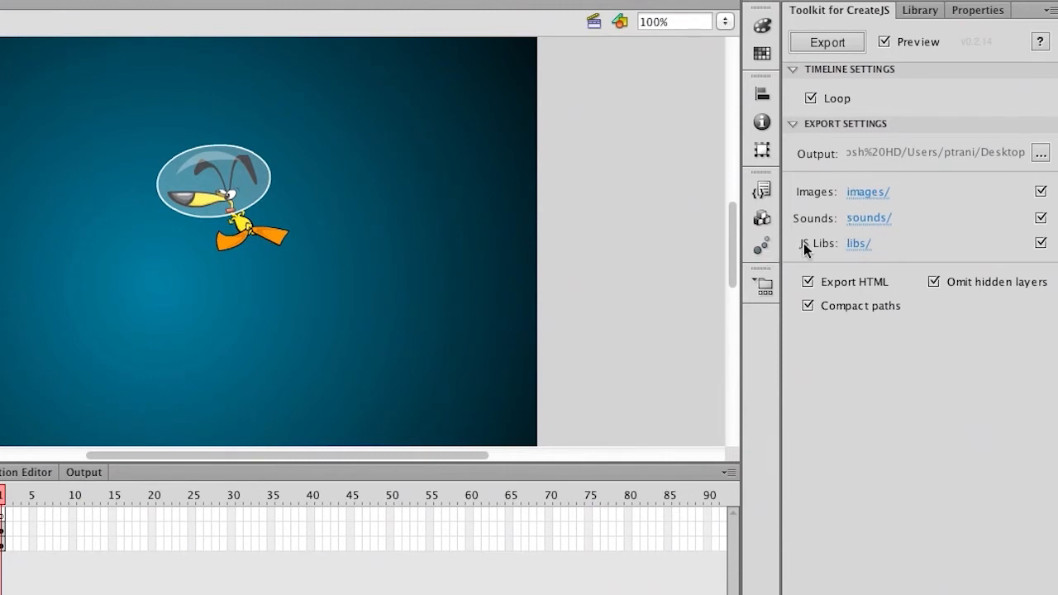
pyautogui.moveTo(843, 261)
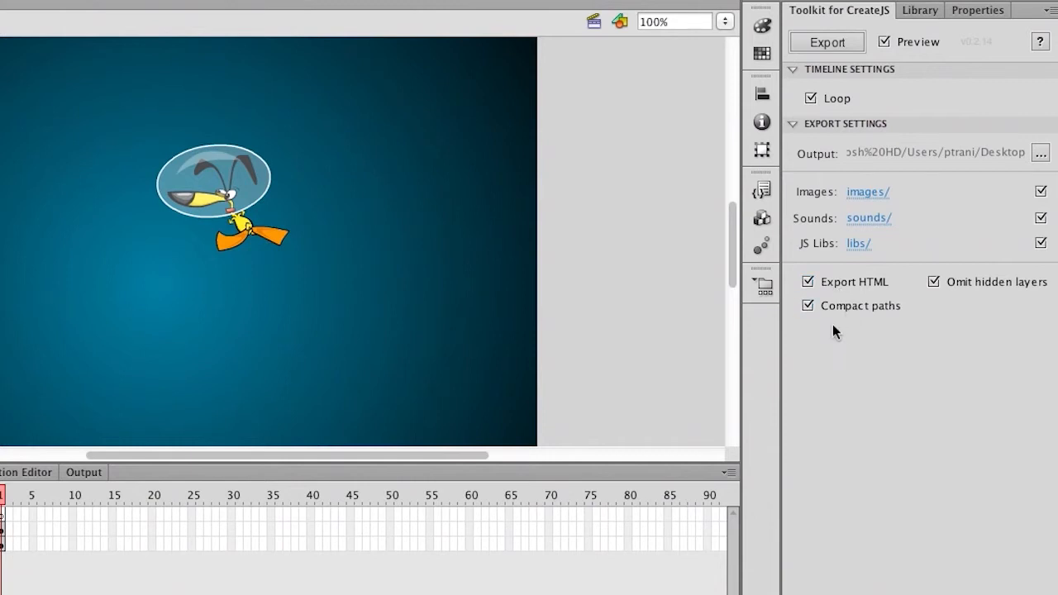
pyautogui.moveTo(847, 184)
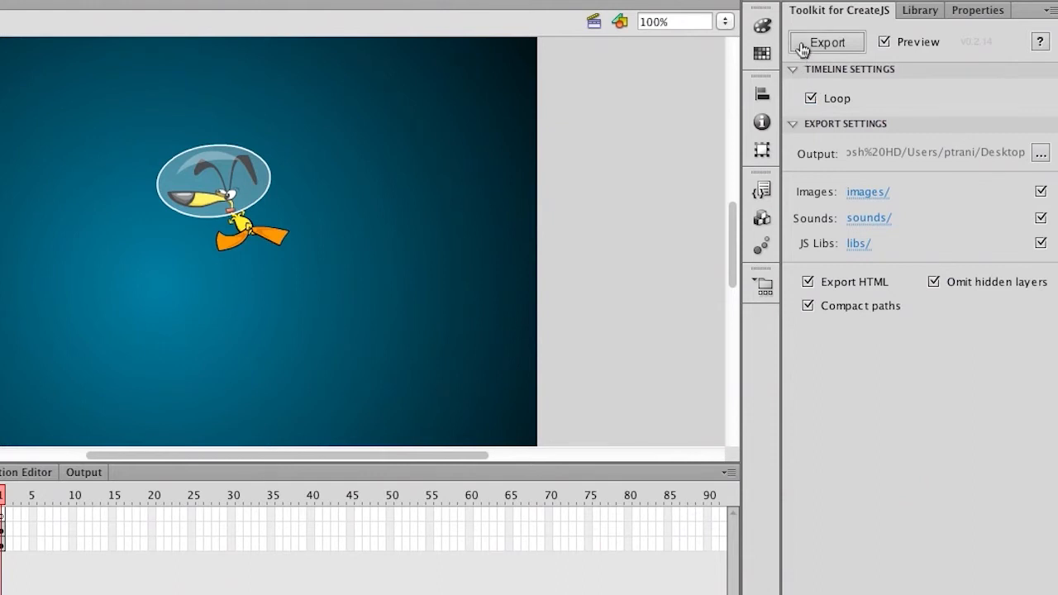
# Export SwimDog as HTML and JavaScript and view the playing preview in Chrome
pyautogui.click(827, 43)
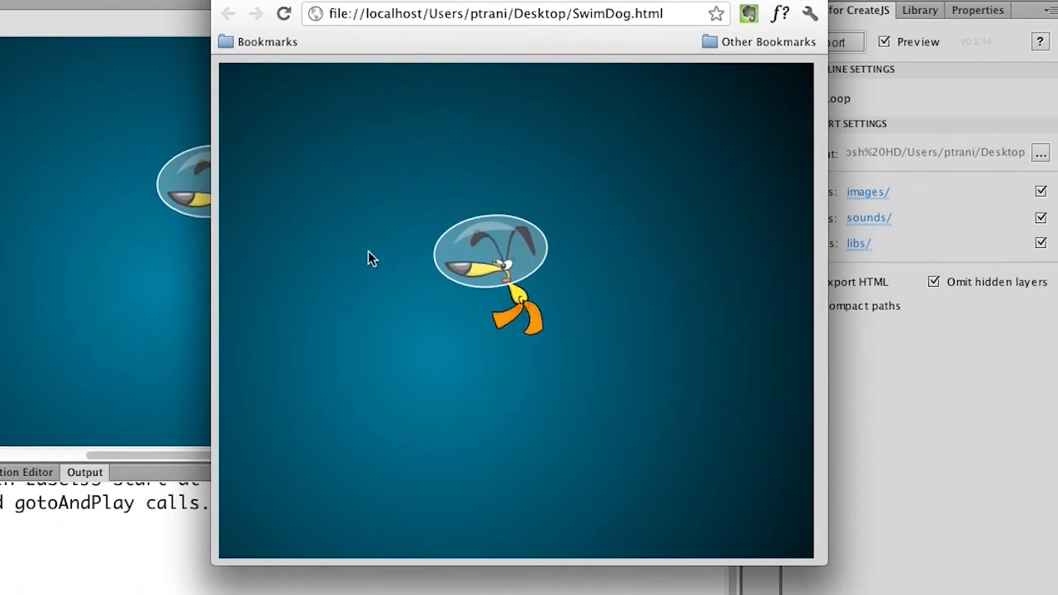
pyautogui.rightClick(608, 215)
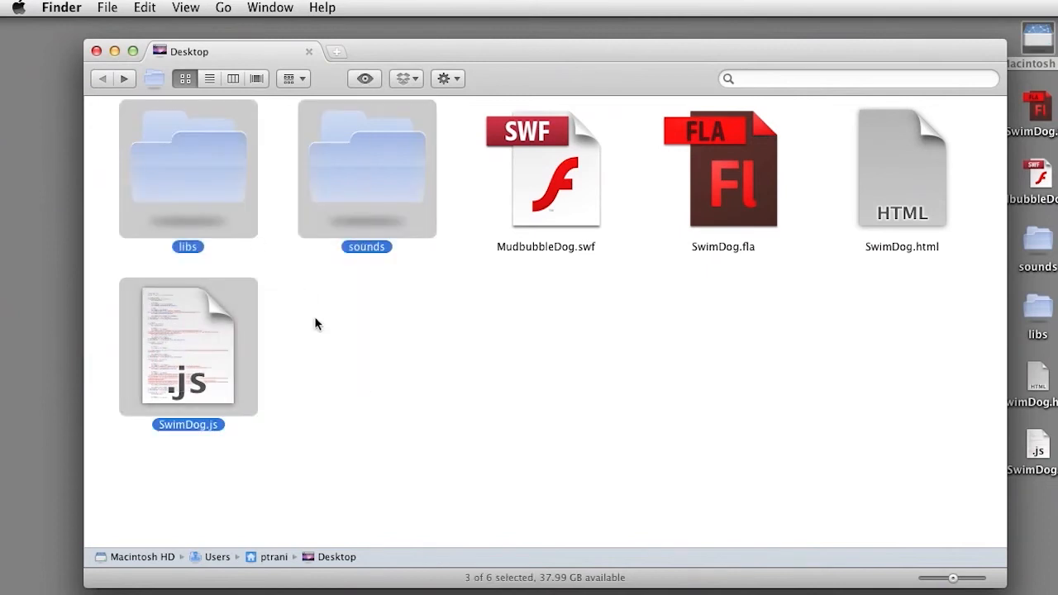
# Show the five CreateJS scripts inside the libs folder, then return to the Desktop
pyautogui.doubleClick(188, 168)
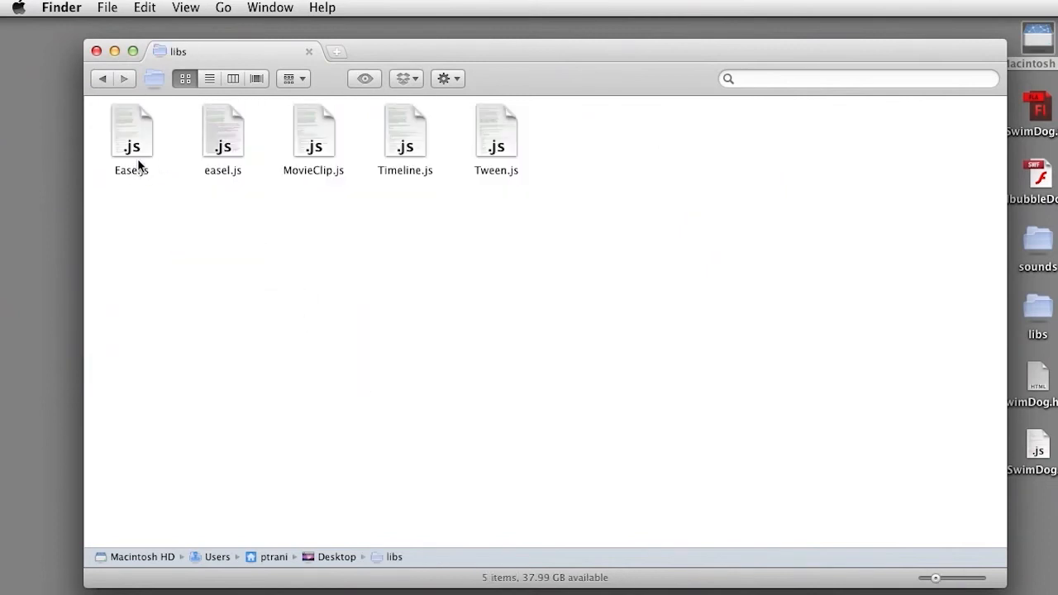
pyautogui.press('cmd+a')
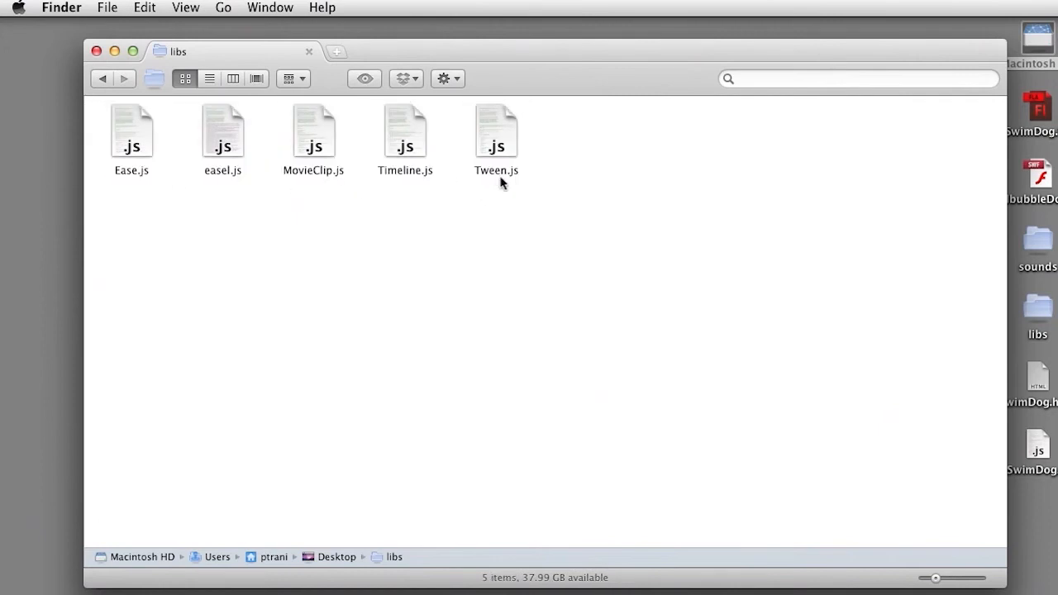
pyautogui.moveTo(158, 139)
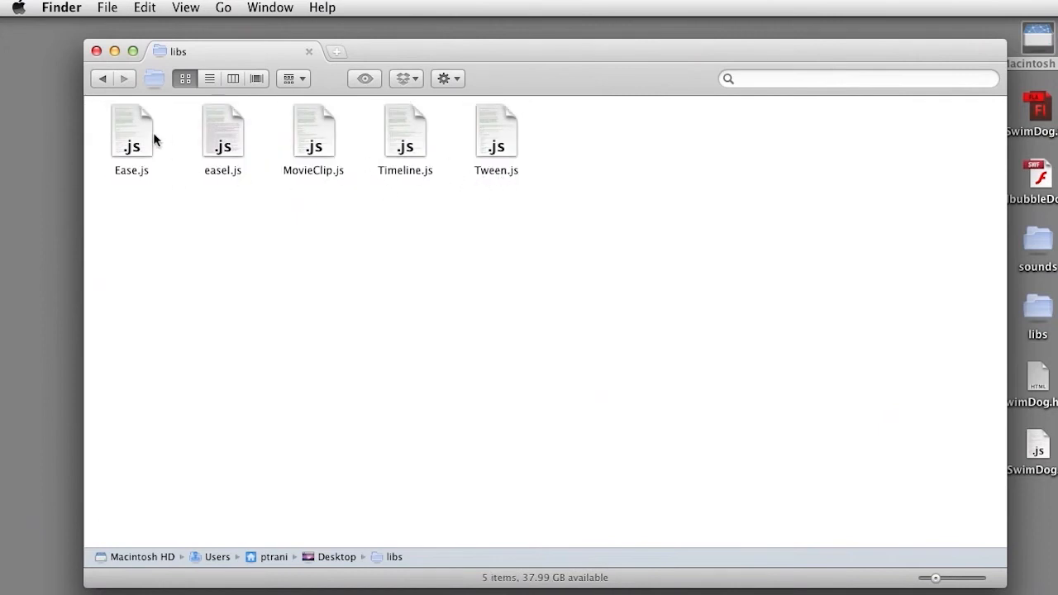
pyautogui.click(103, 80)
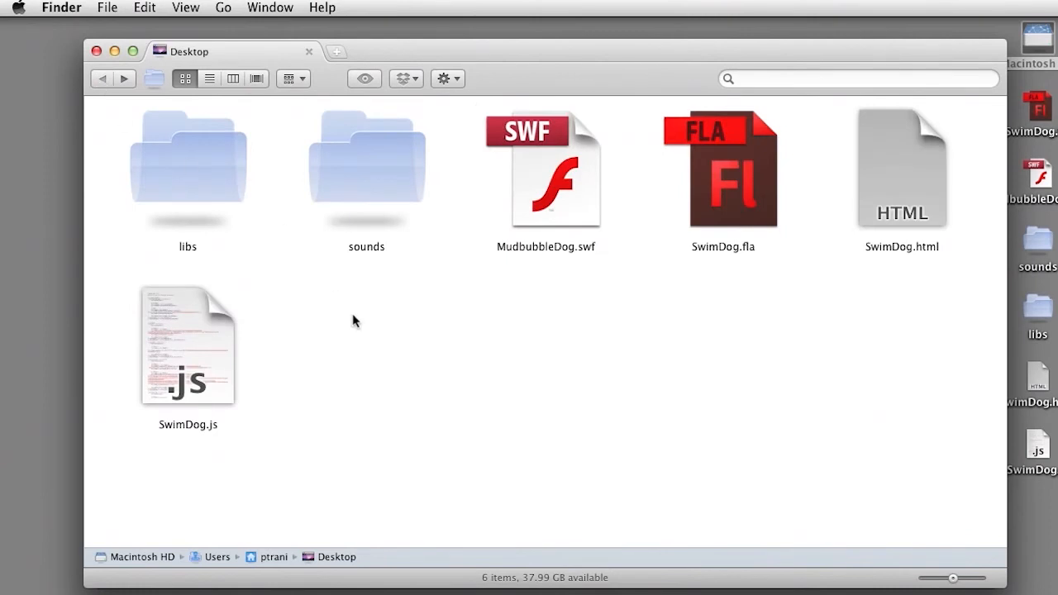
pyautogui.moveTo(162, 393)
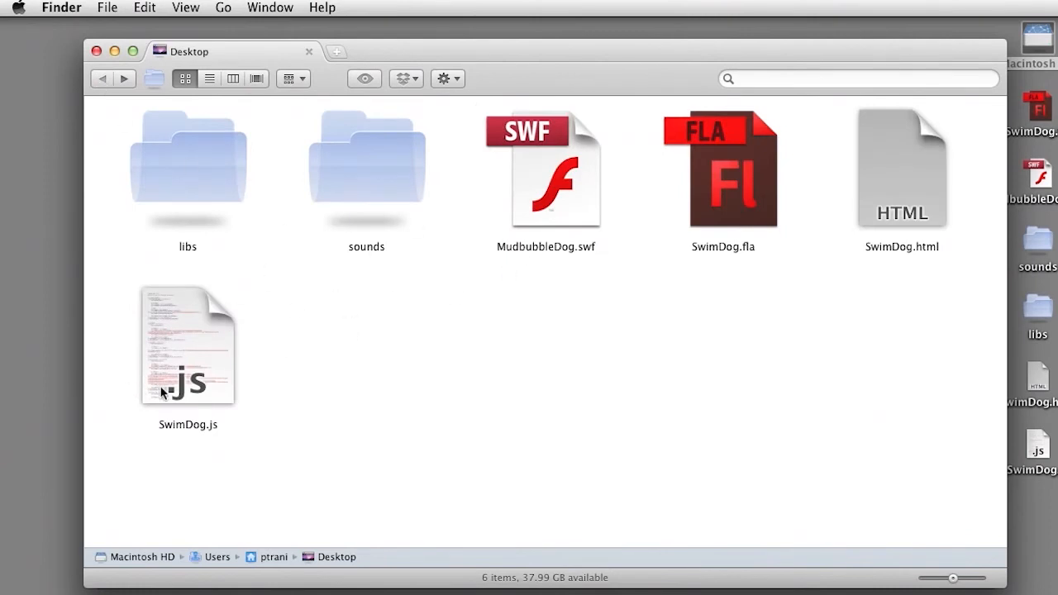
# Point out the exported SwimDog.js script and SwimDog.html page on the Desktop
pyautogui.click(189, 346)
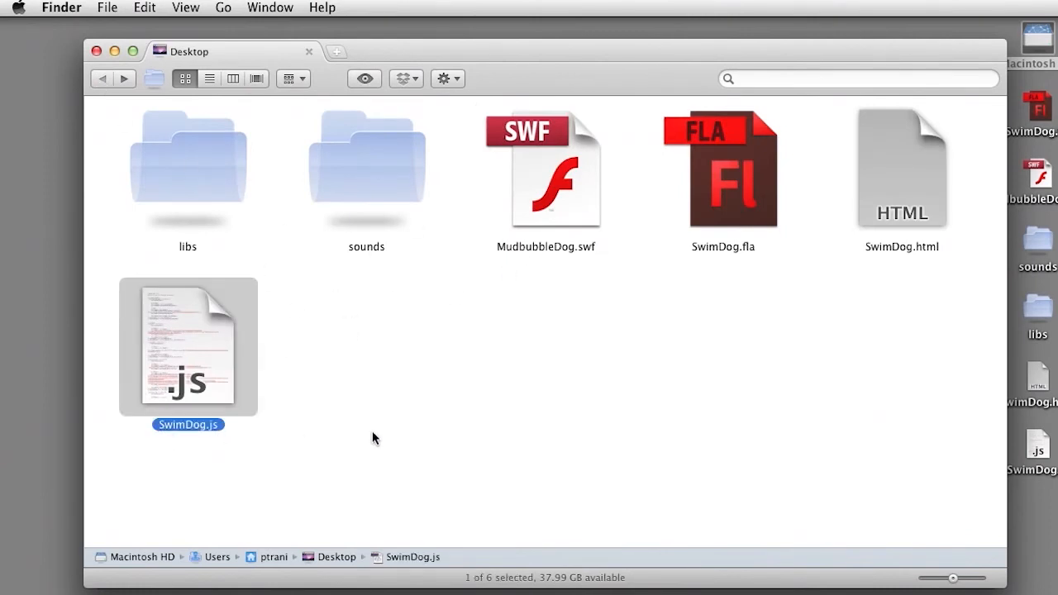
pyautogui.click(903, 169)
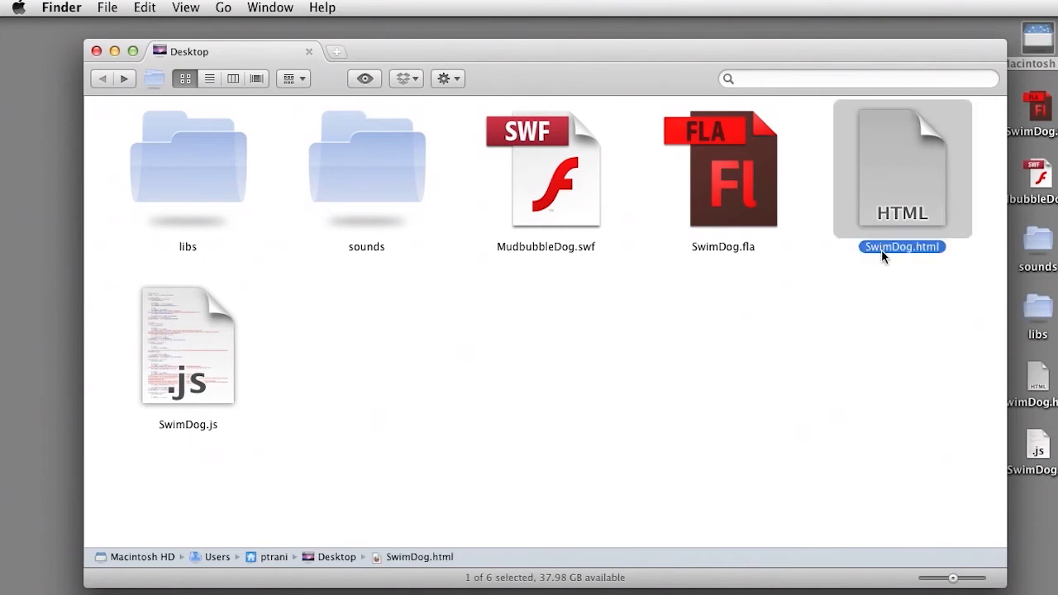
pyautogui.moveTo(868, 190)
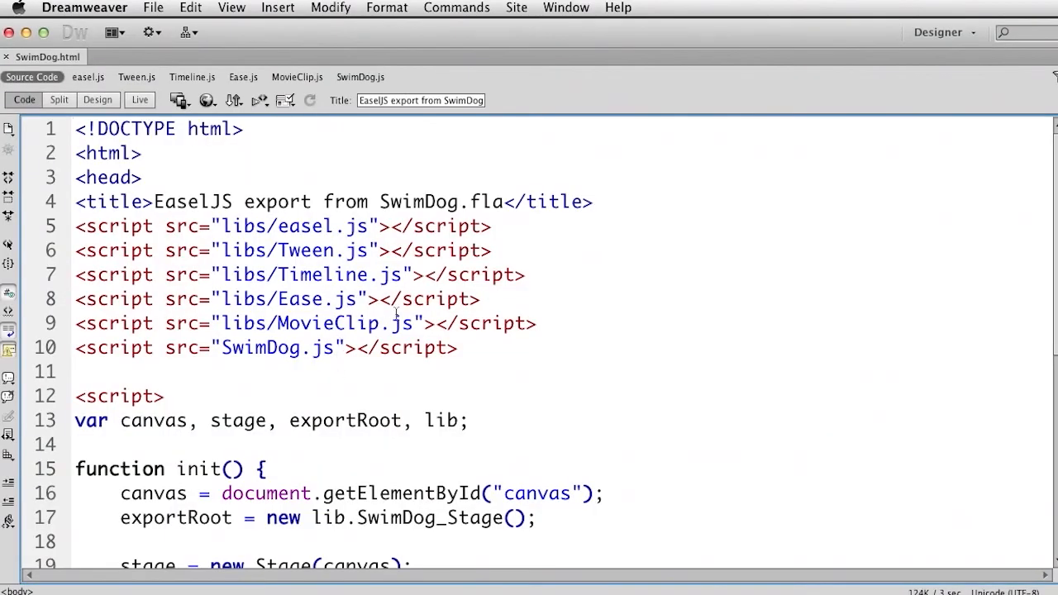
# Review SwimDog.html's script includes for the five libs and SwimDog.js and its init() function
pyautogui.moveTo(107, 225); pyautogui.dragTo(536, 323)
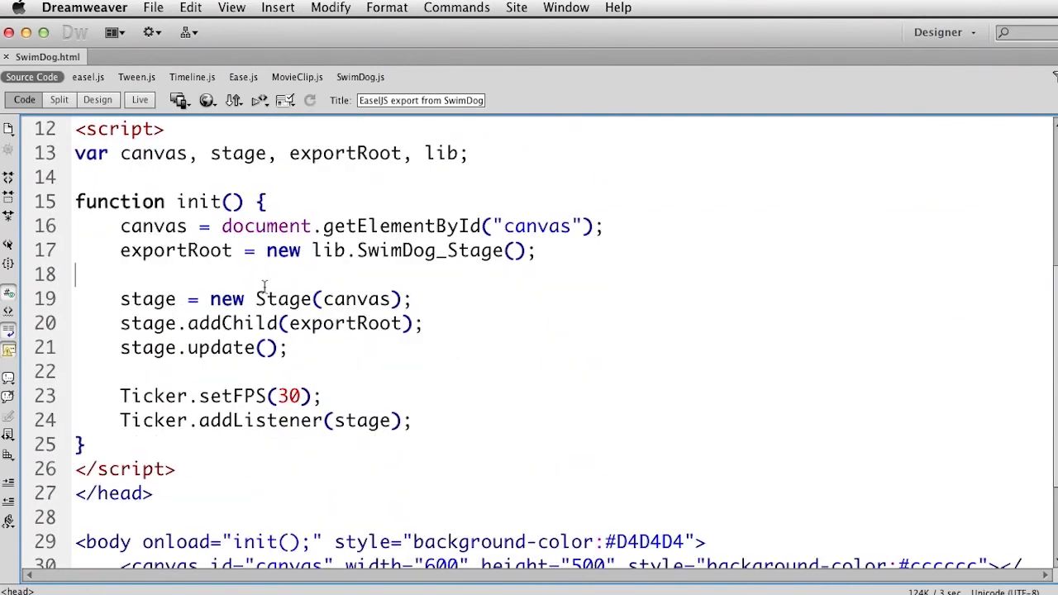
pyautogui.doubleClick(430, 252)
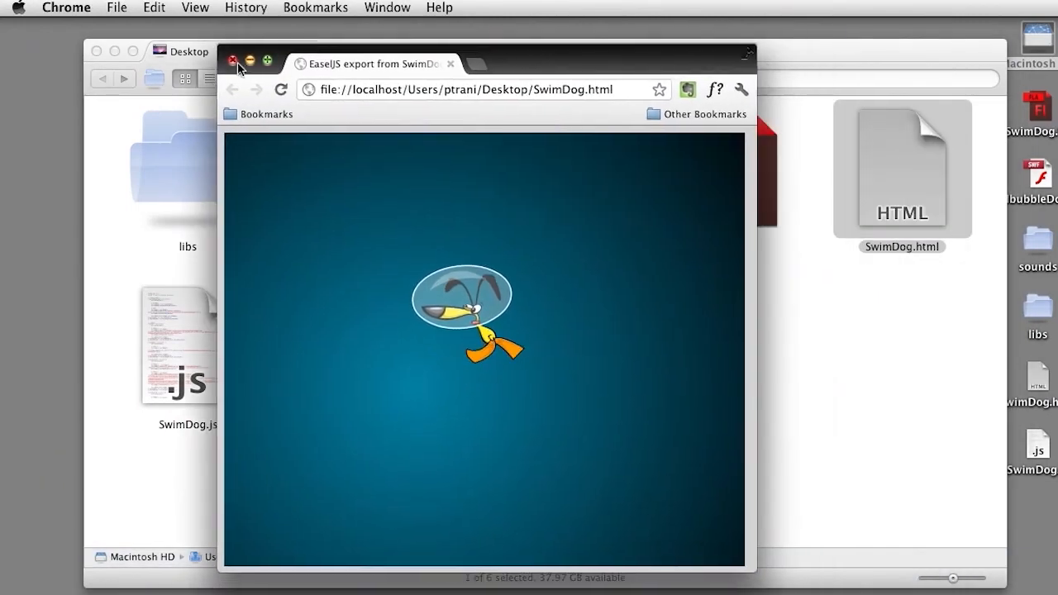
# Close the SwimDog preview window, leaving the Desktop export files in Finder
pyautogui.click(235, 61)
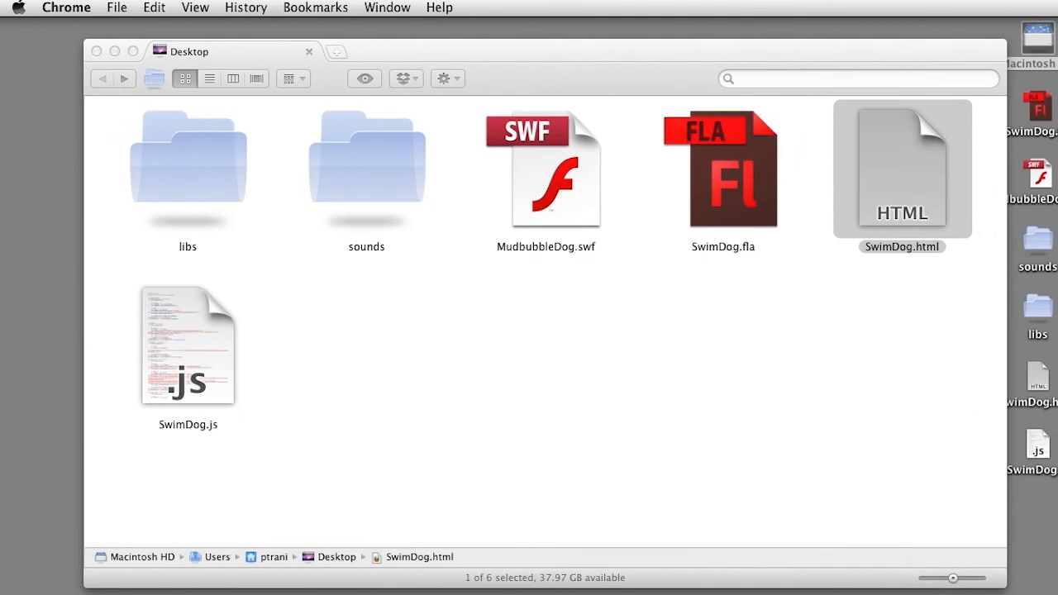